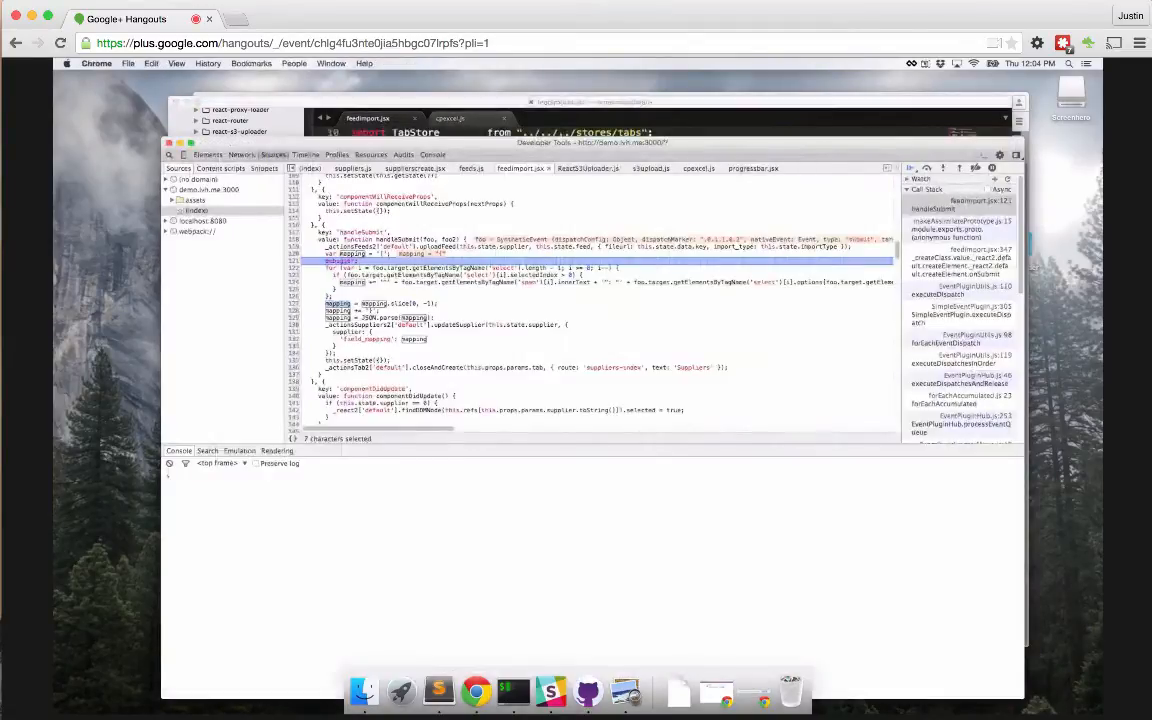
mouse_move(496, 688)
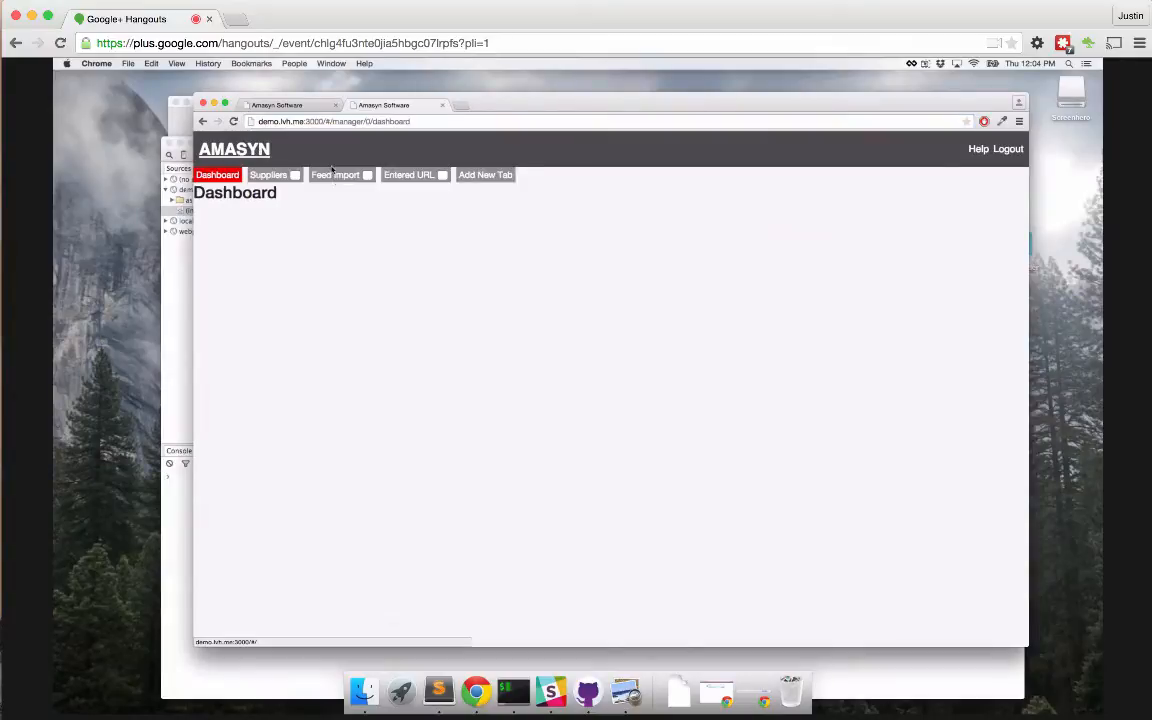
Choose the UPC spreadsheet file on the supplier's Feed Import page
click(268, 174)
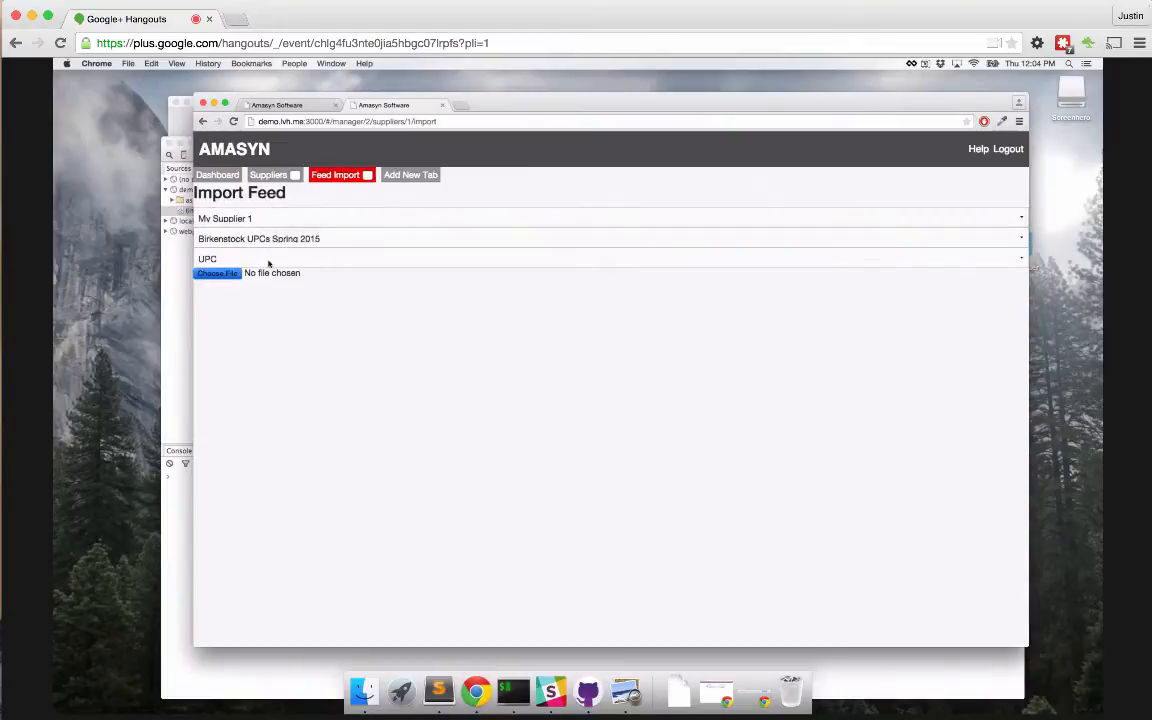
click(216, 272)
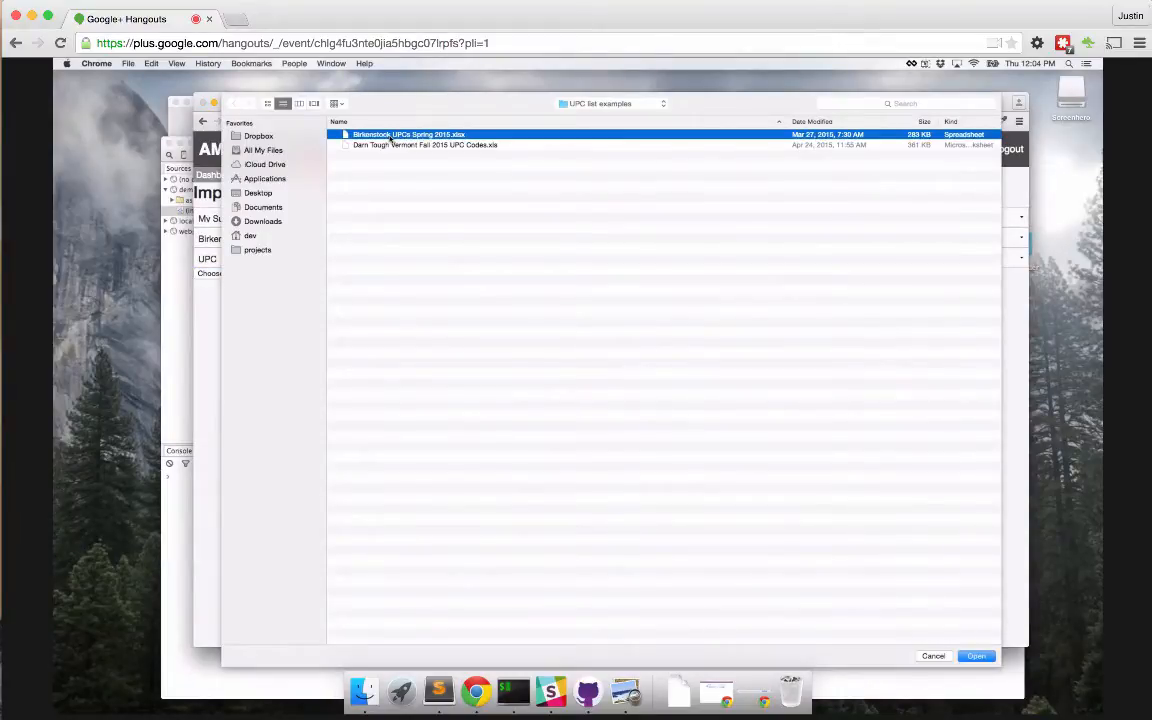
click(976, 656)
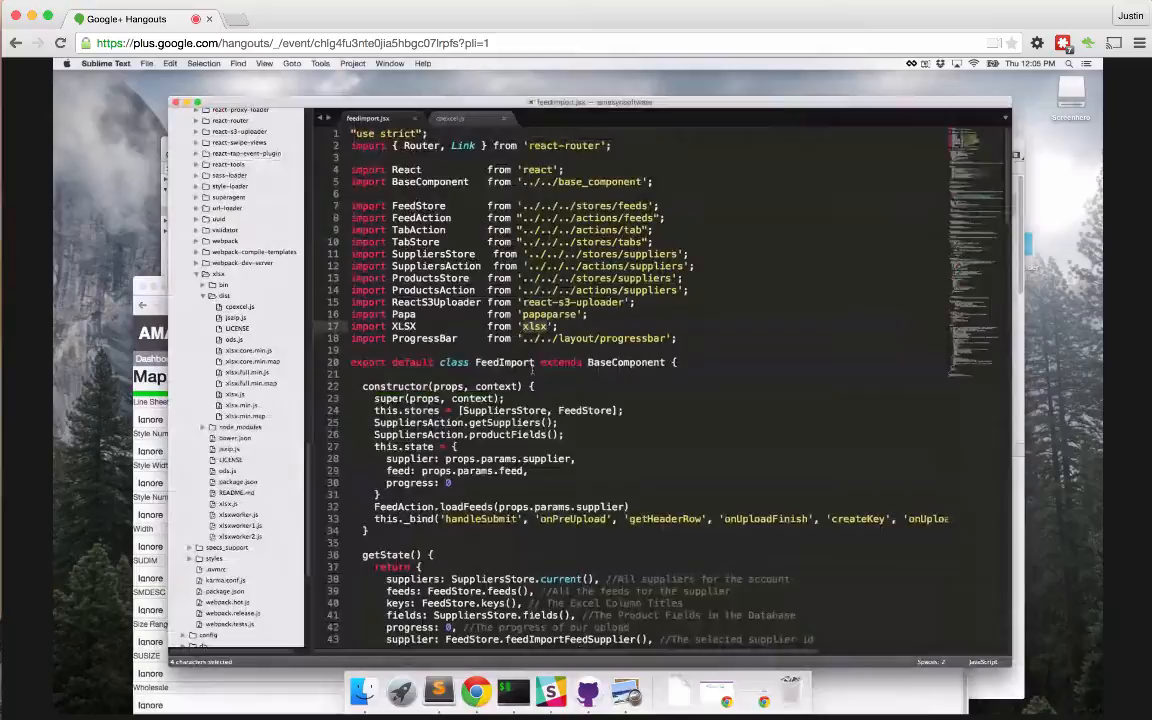
Scroll feedImport.jsx to onPreUpload and highlight every use of getHeaderRow
scroll(down, 3)
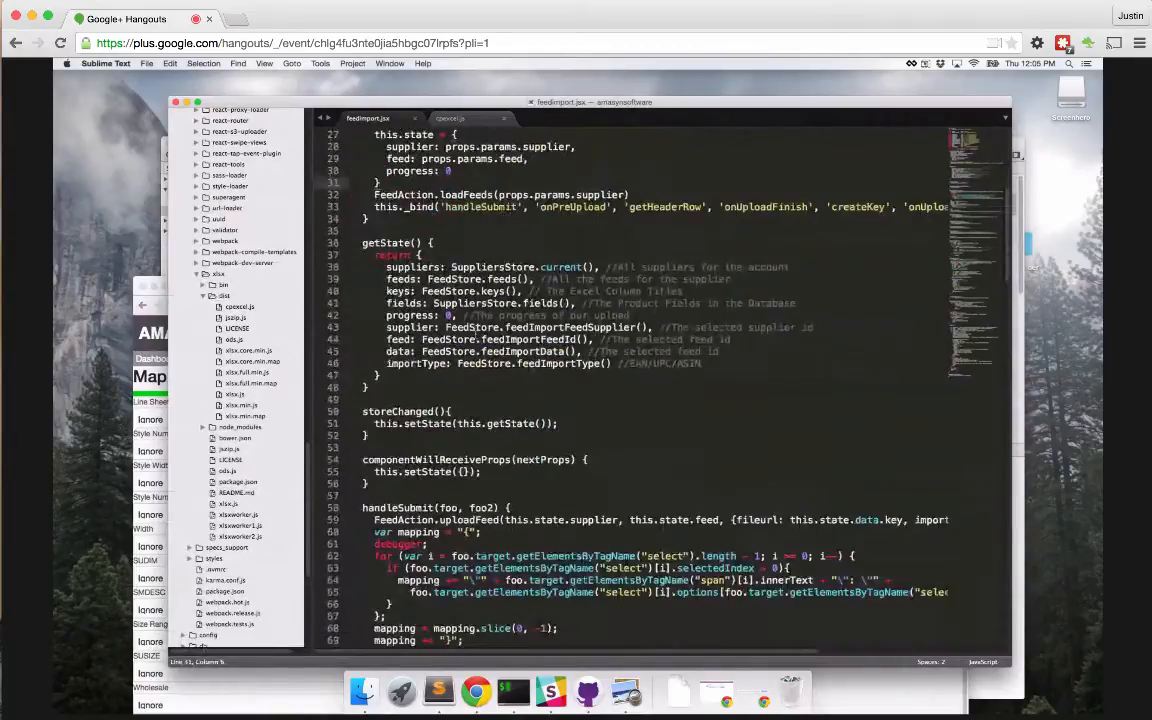
scroll(down, 3)
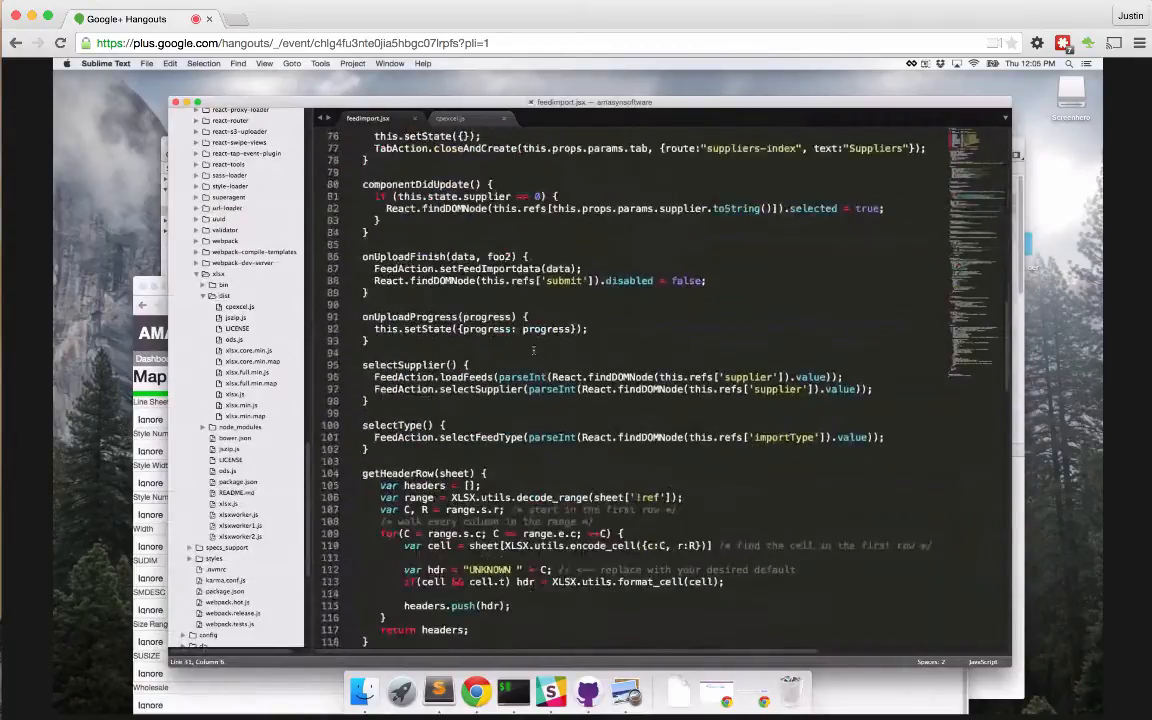
scroll(down, 3)
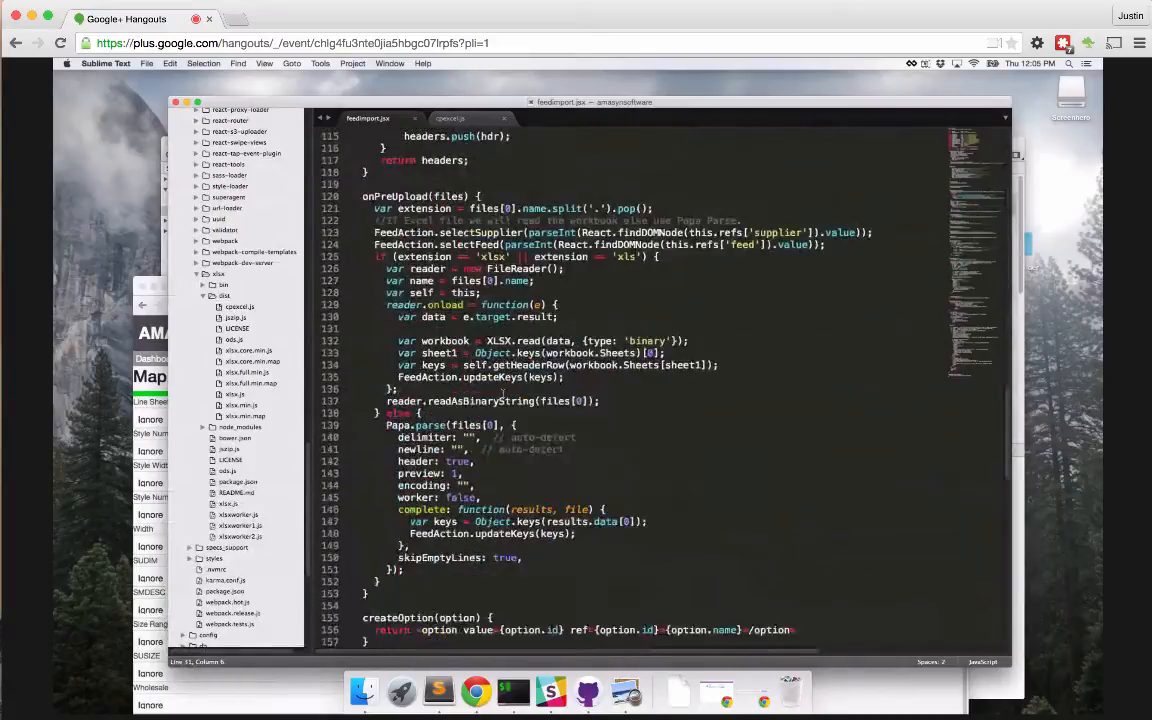
scroll(down, 3)
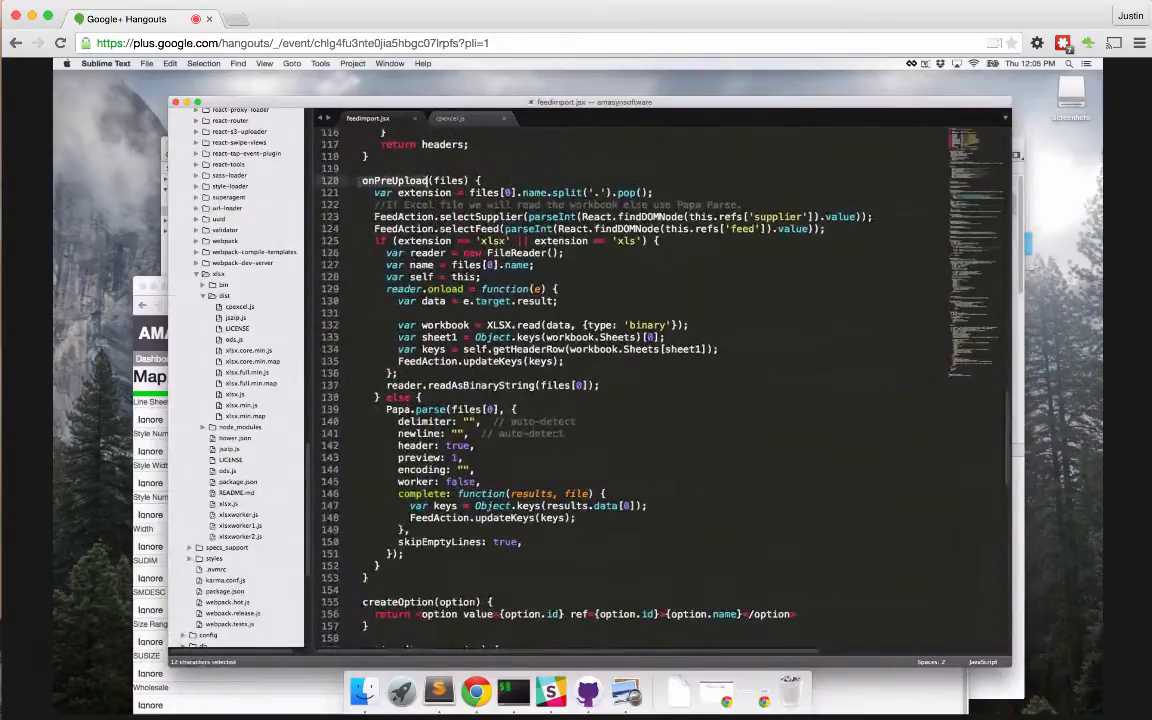
scroll(down, 3)
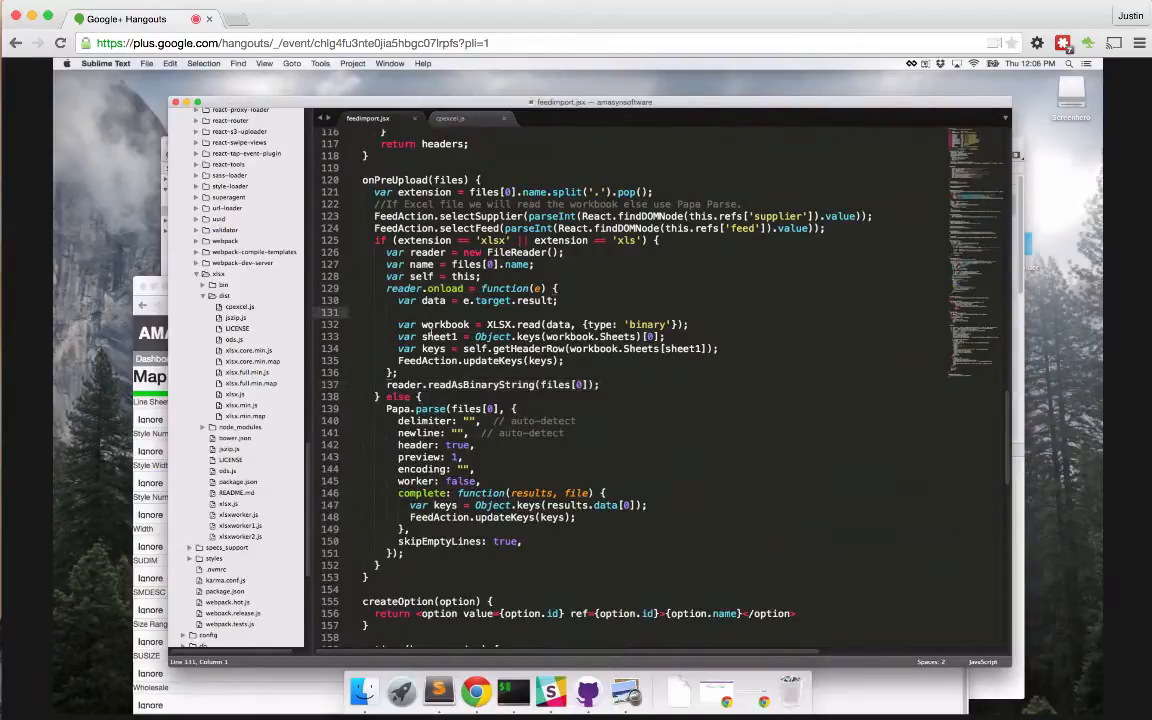
double_click(592, 204)
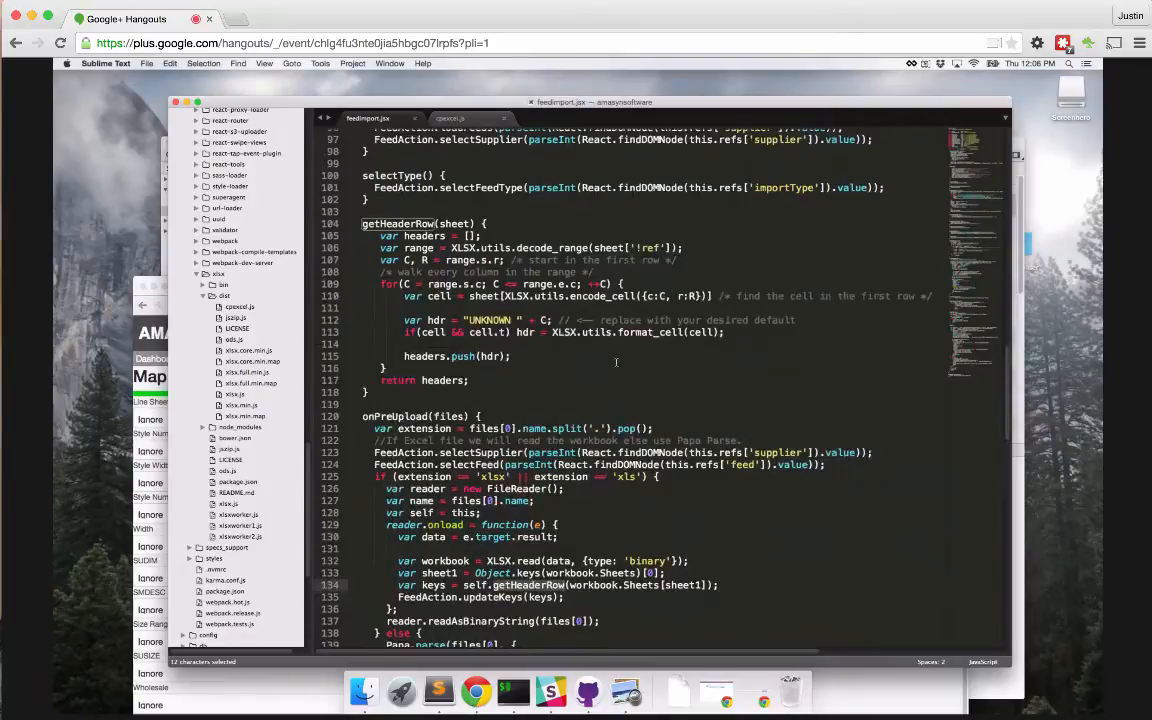
Open cpexcel.js from the xlsx library folder in the sidebar
scroll(down, 3)
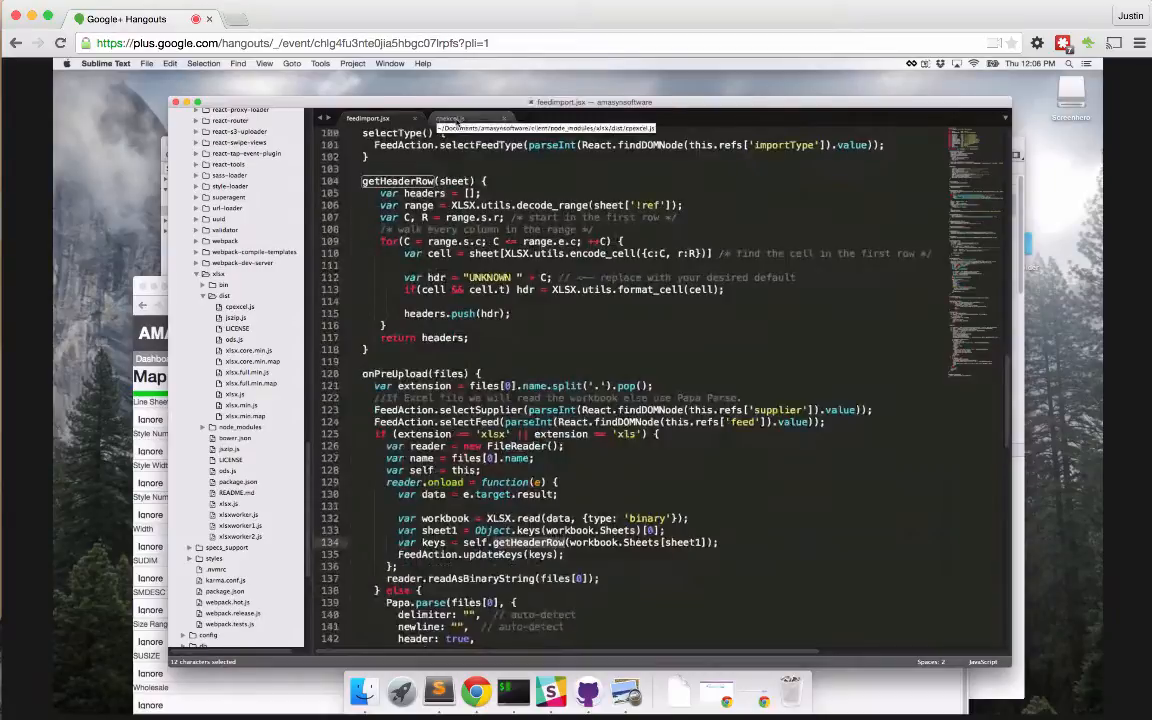
click(238, 308)
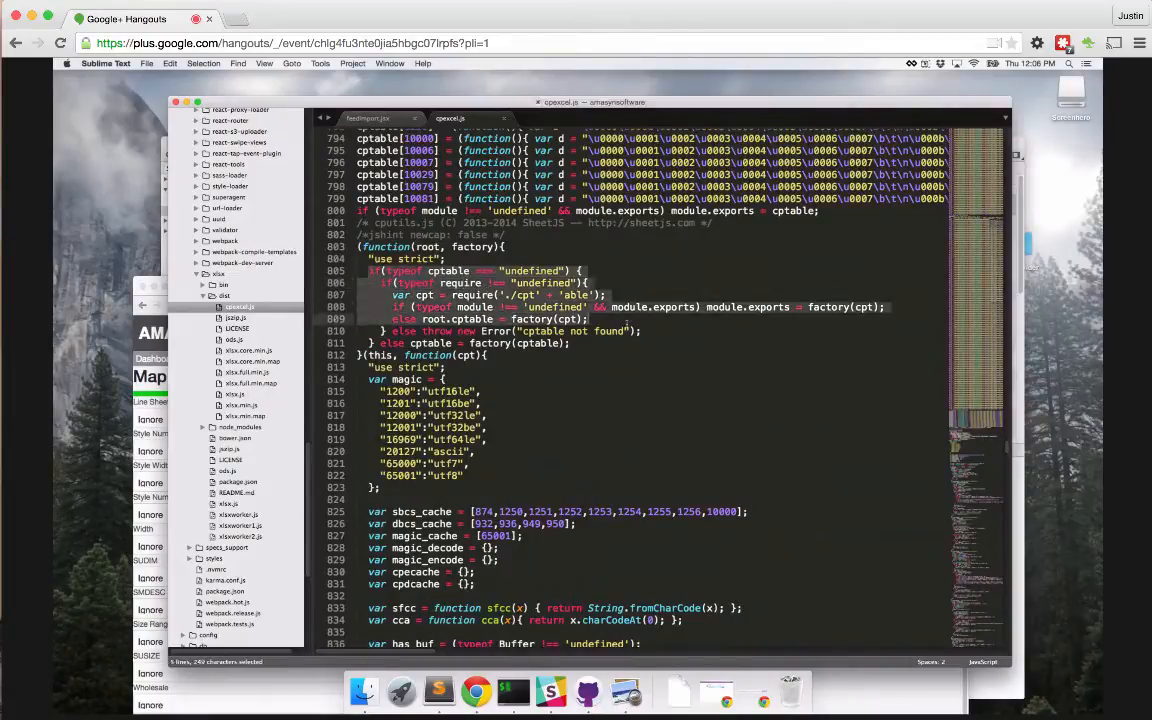
Open webpack.config.js from the sidebar in a new tab
click(582, 344)
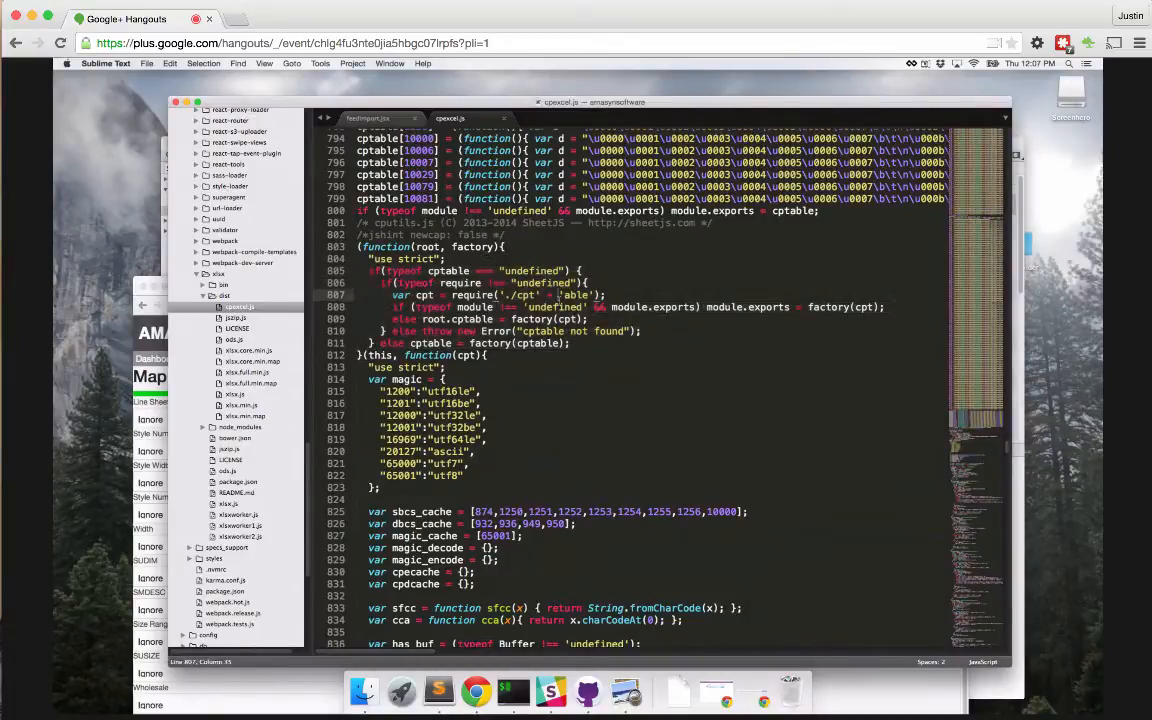
click(546, 116)
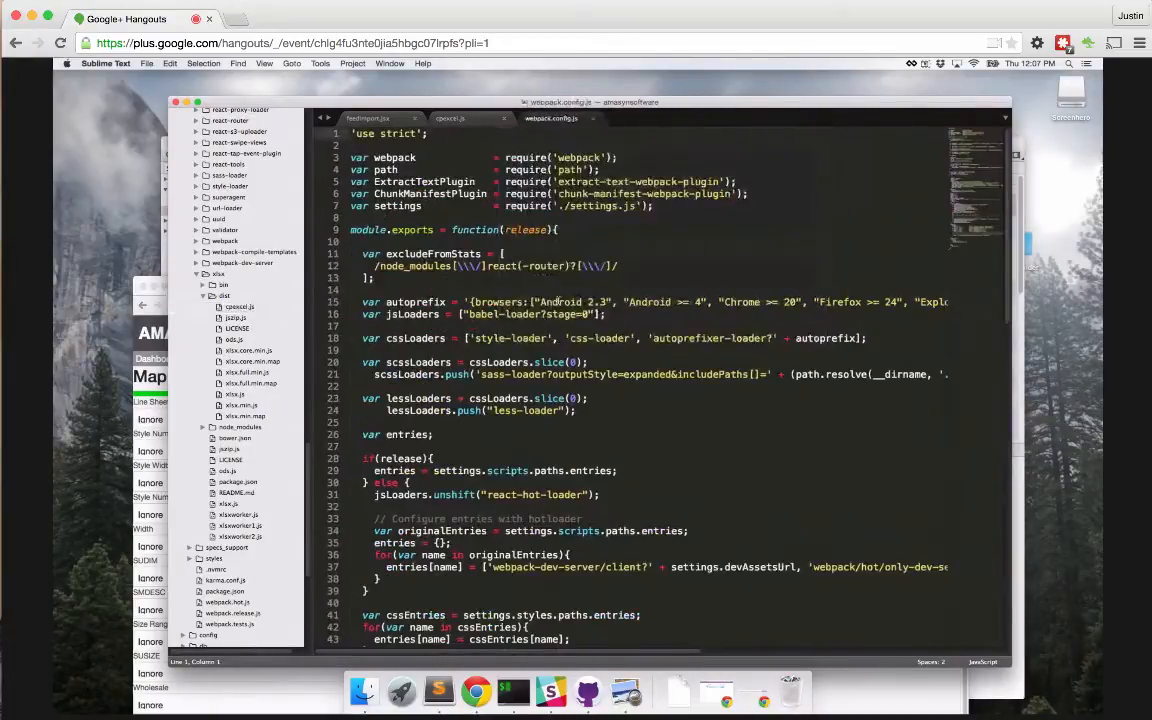
Scroll webpack.config.js to the plugins list with IgnorePlugin(/cptable/)
scroll(down, 3)
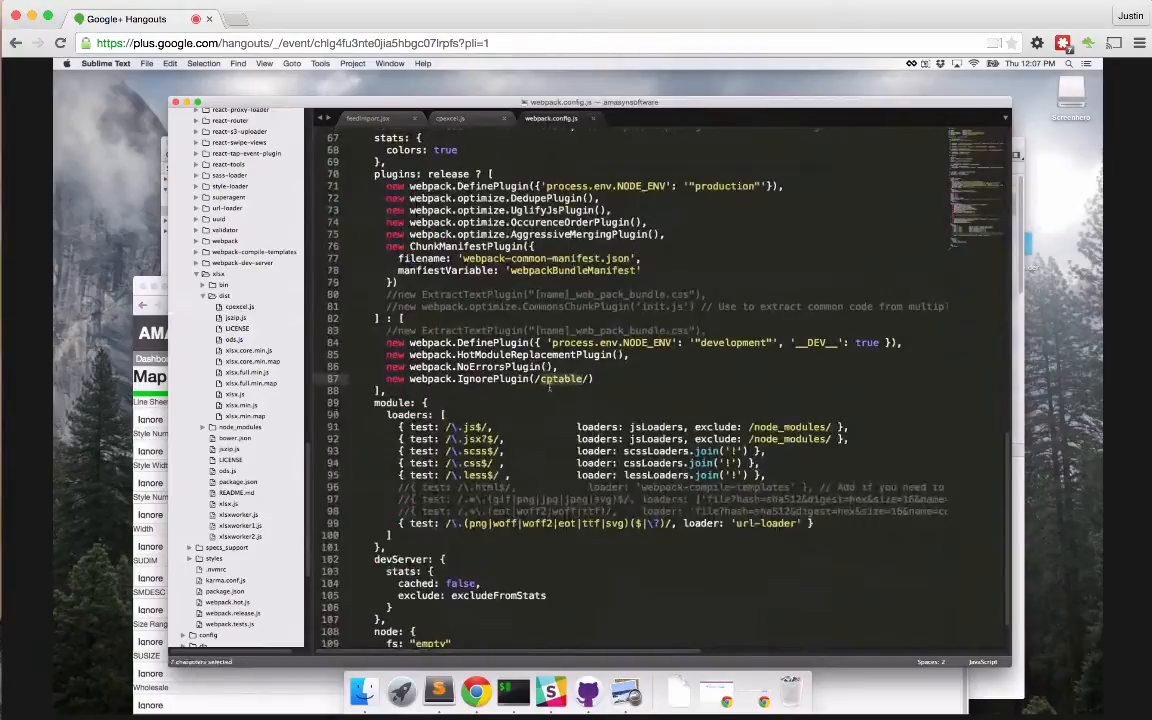
scroll(down, 3)
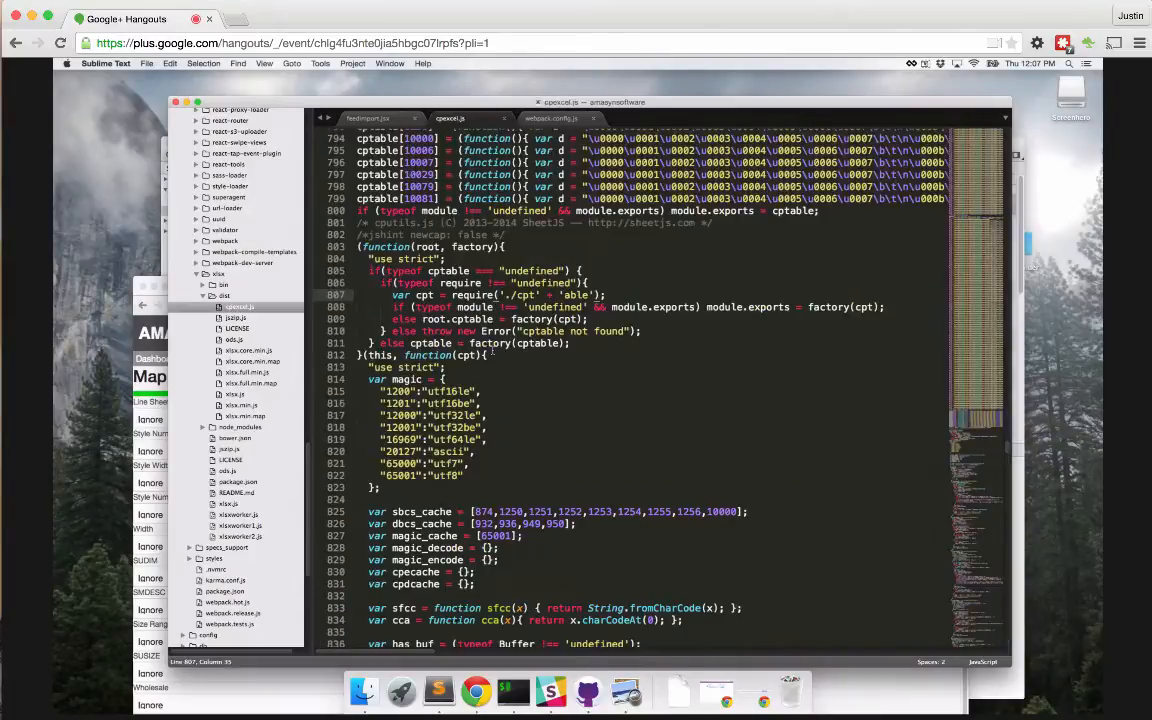
Add 'require' in cpexcel.js, save it, and switch to the Map Columns to Fields page
scroll(down, 3)
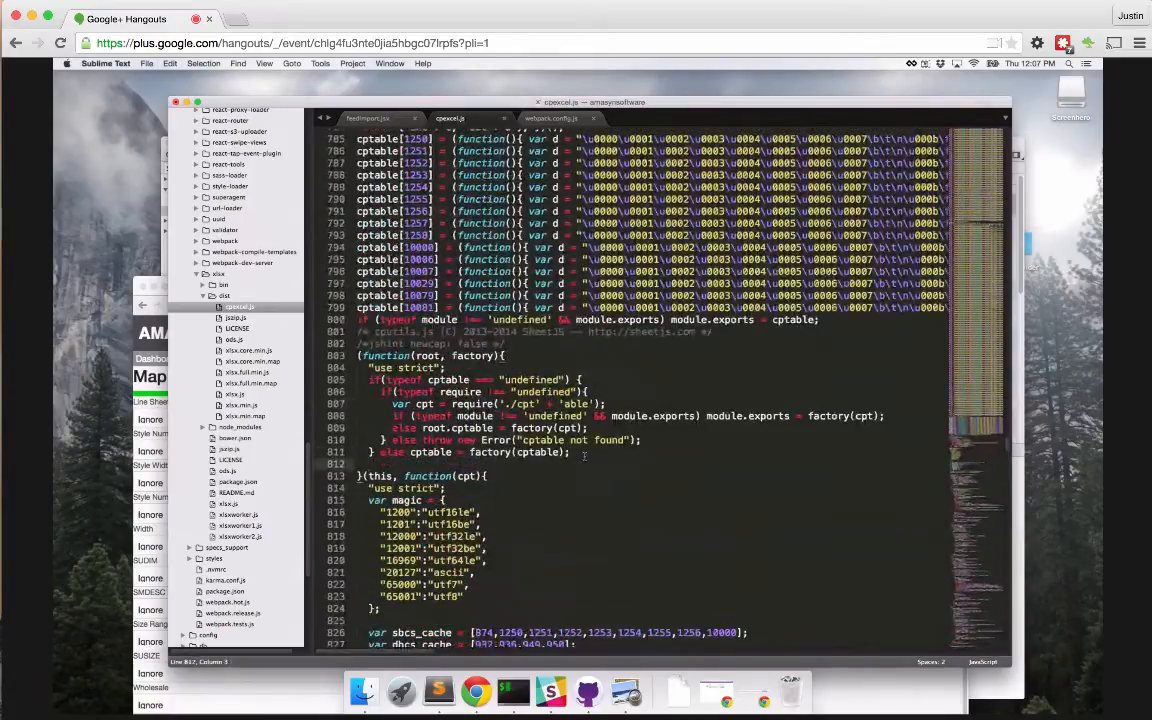
text(require)
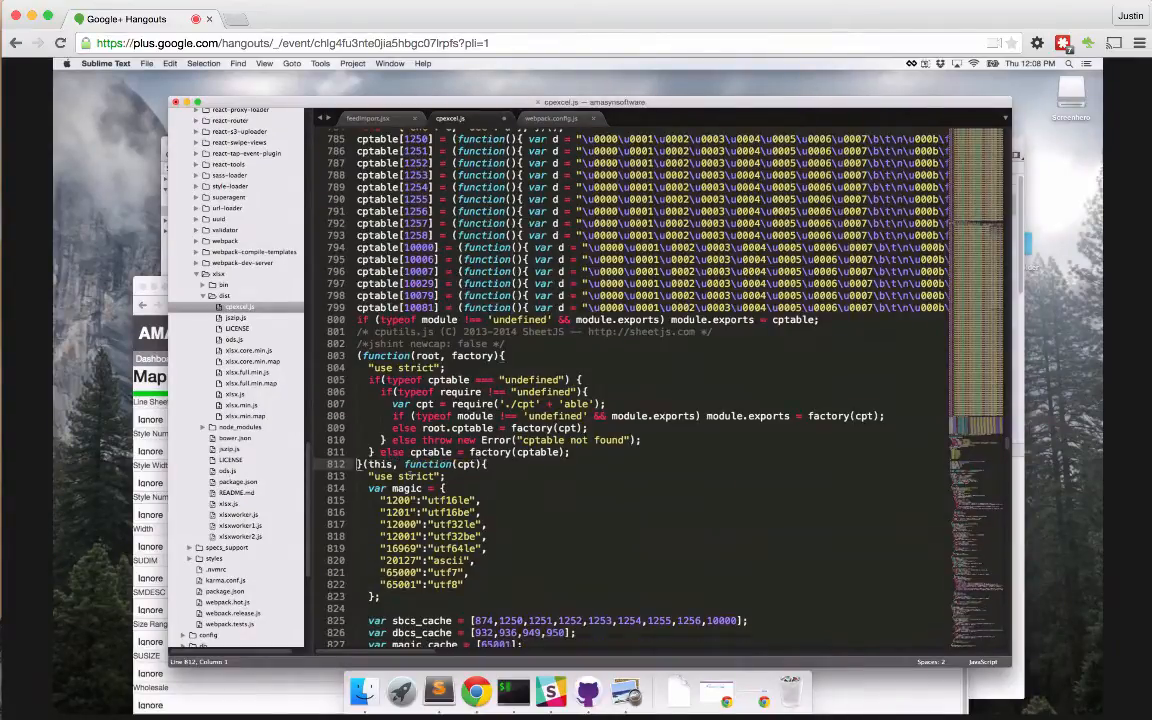
key(cmd+s)
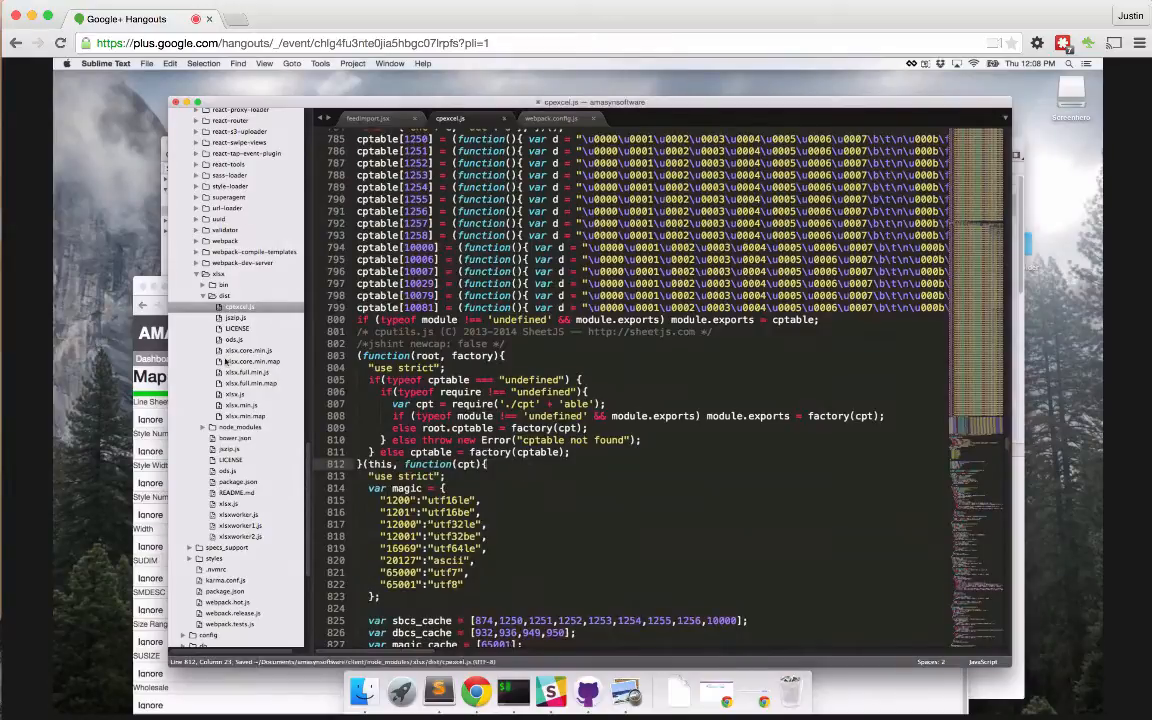
click(472, 692)
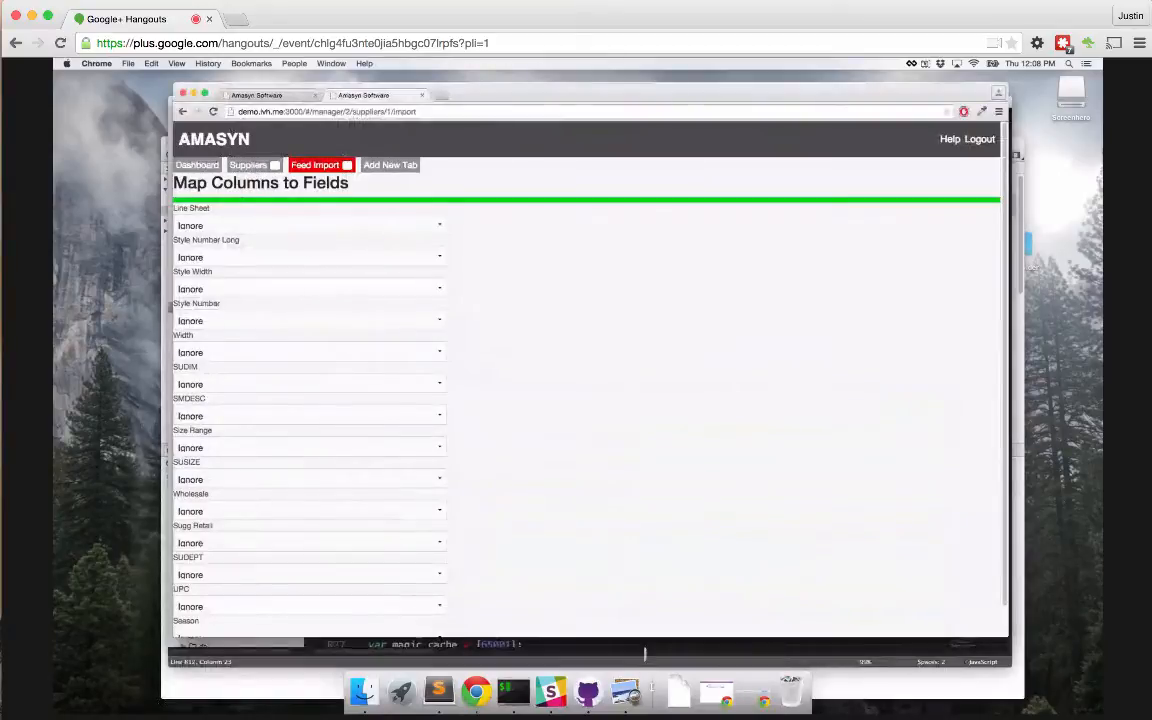
mouse_move(576, 480)
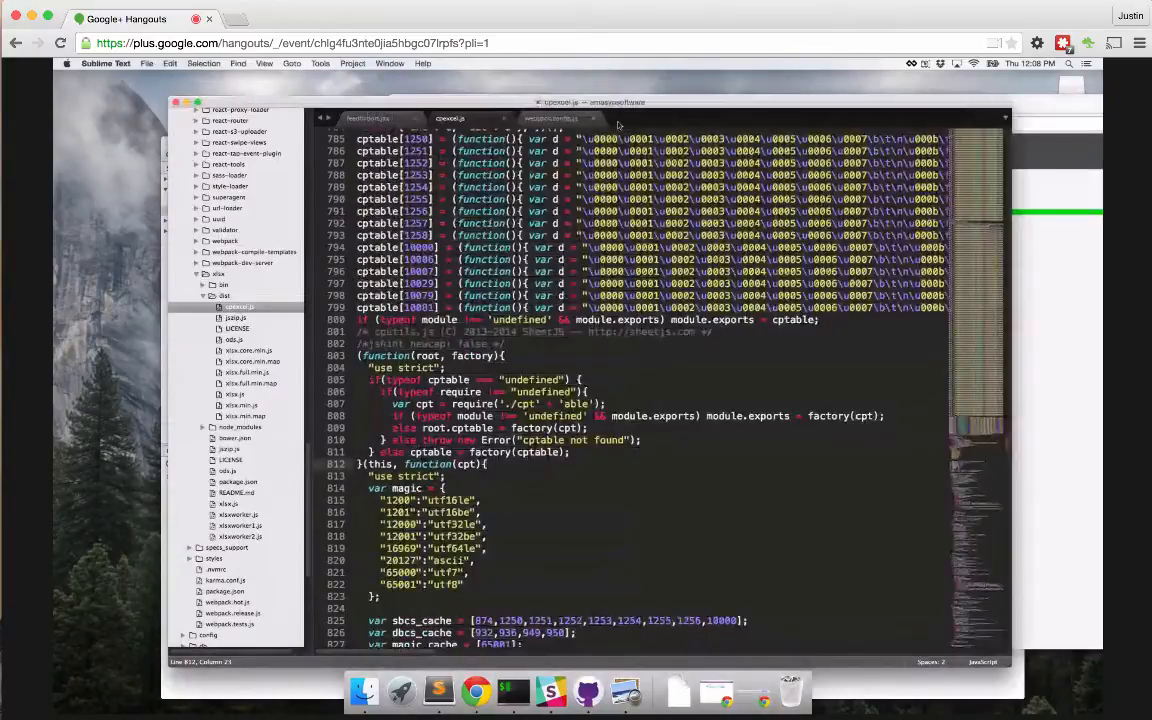
Scroll further through cpexcel.js before returning to the Import Feed page
scroll(down, 3)
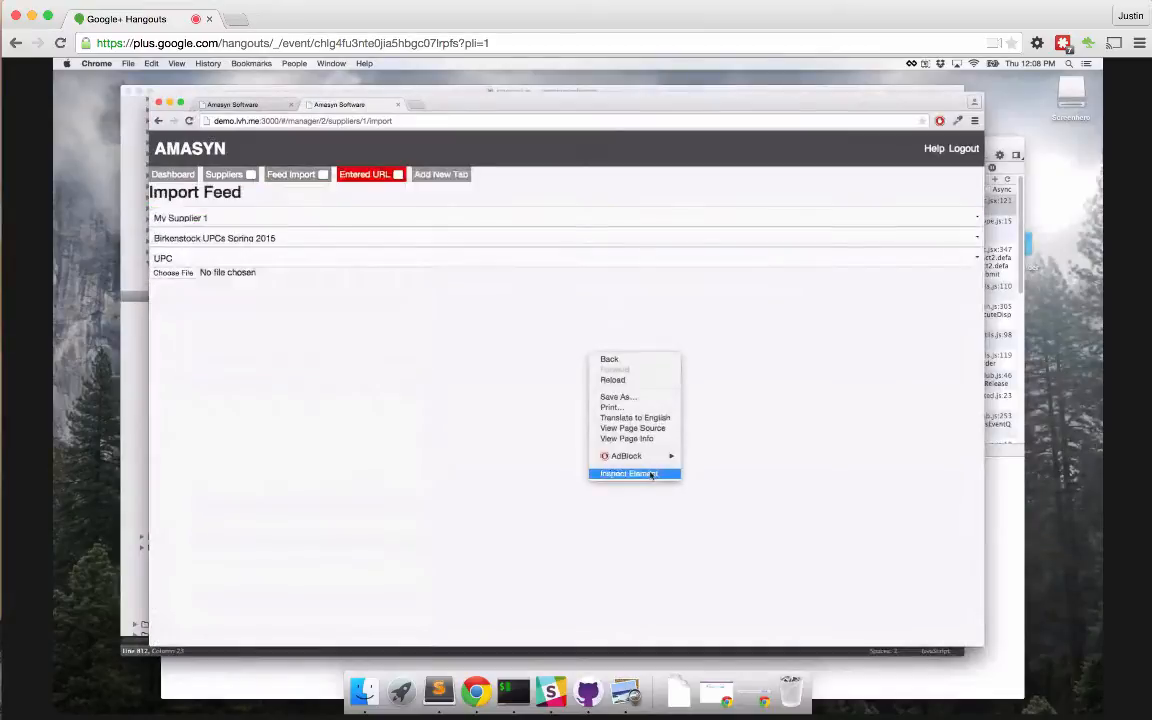
Inspect the Import Feed page with DevTools, view Elements and console, then refocus the page
click(628, 472)
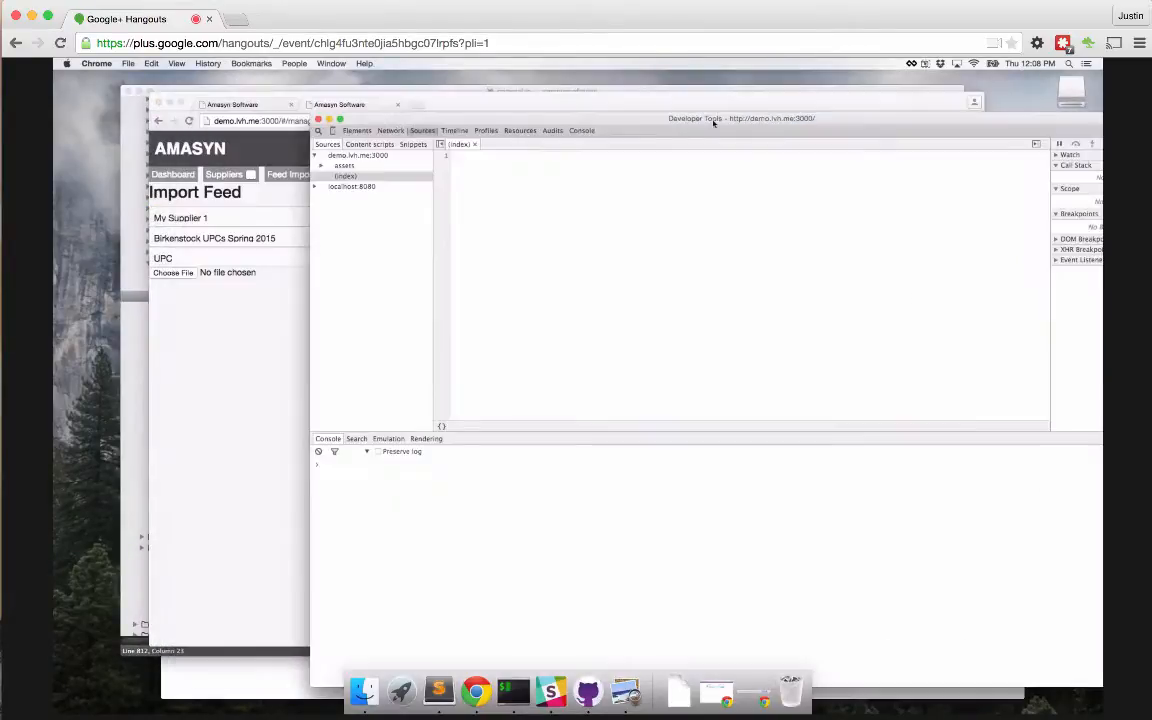
click(356, 130)
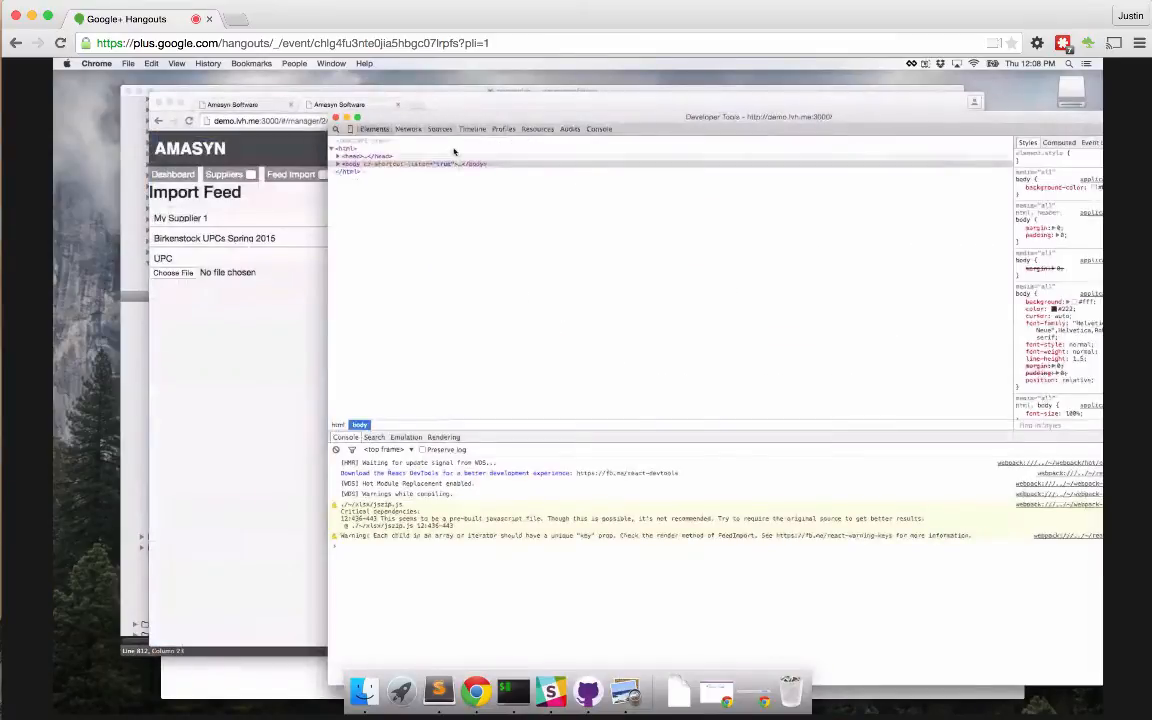
click(438, 128)
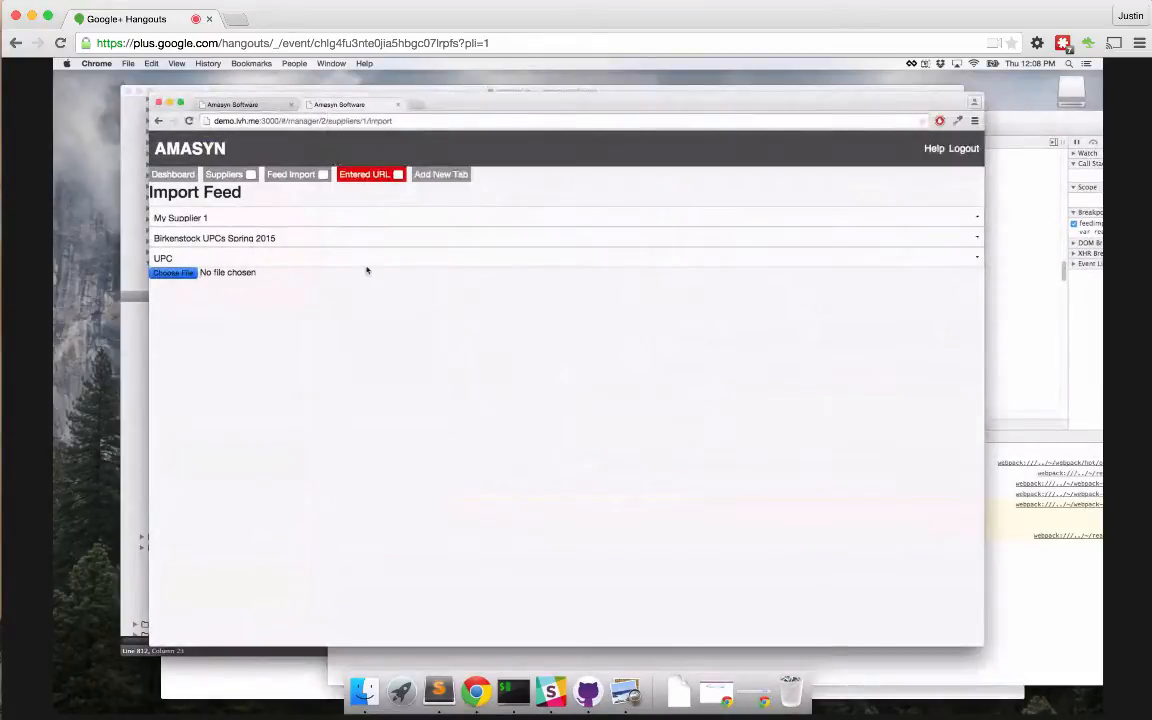
Upload Birkenstock UPCs Spring 2015.xlsx so the debugger pauses in the file reader
click(172, 272)
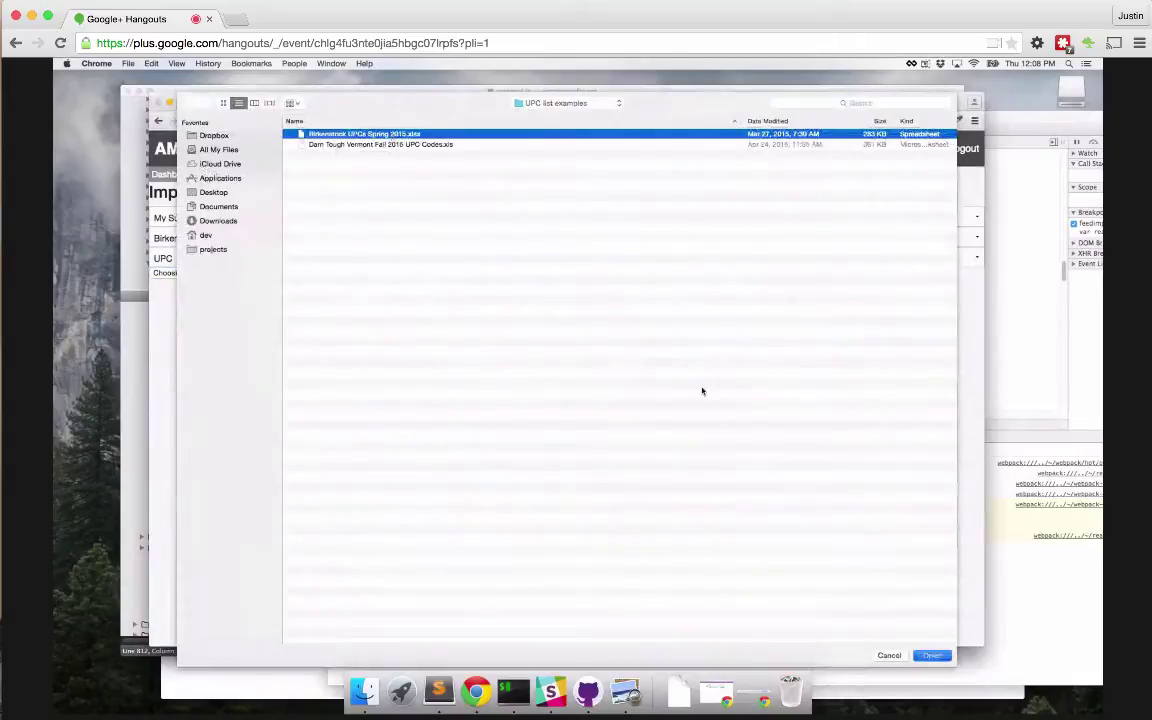
click(932, 656)
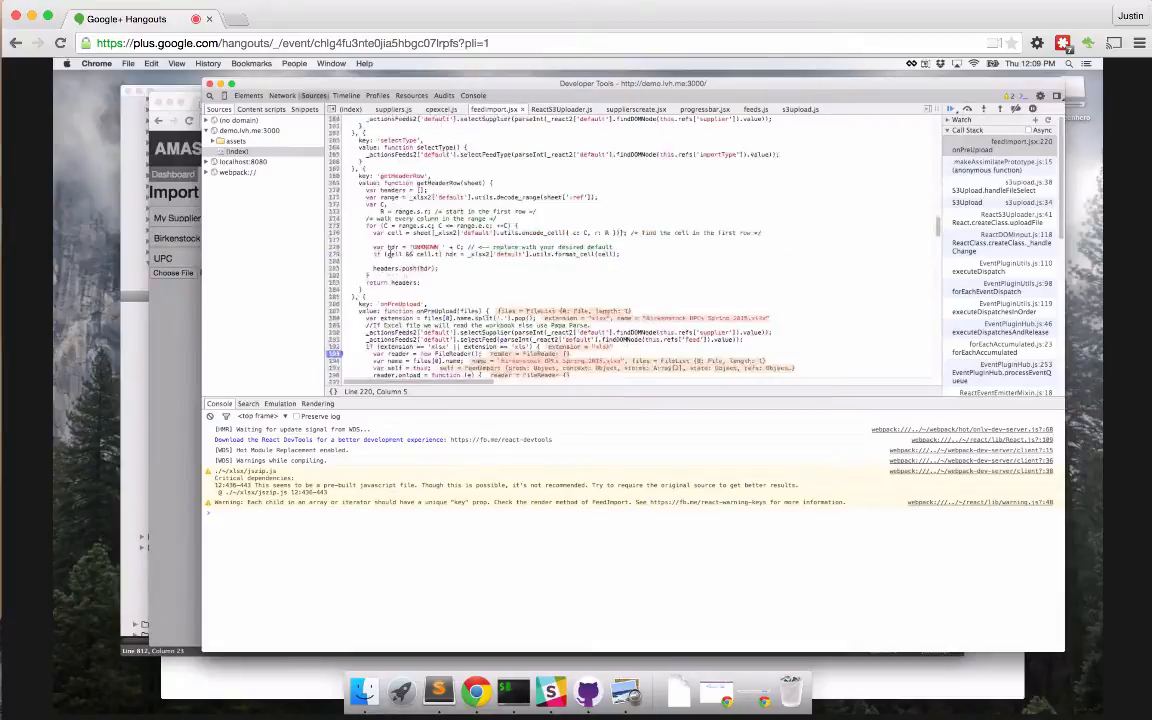
Step to reader.onload and evaluate 'data' in the DevTools console
scroll(down, 3)
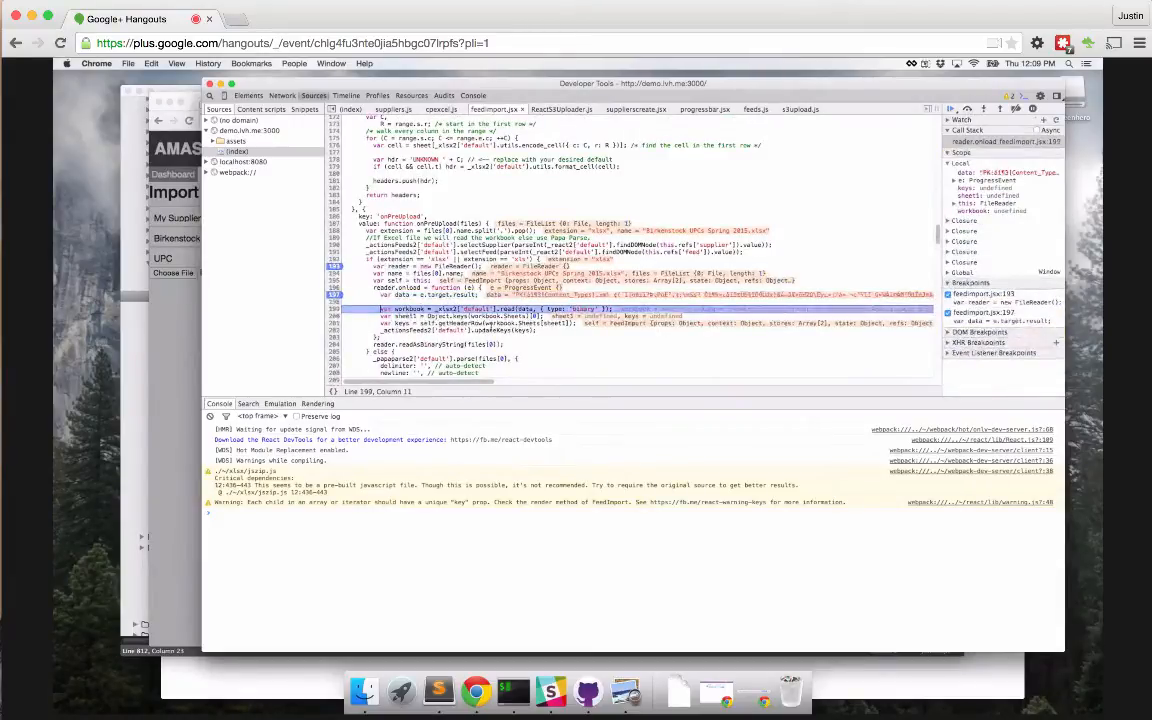
text(data)
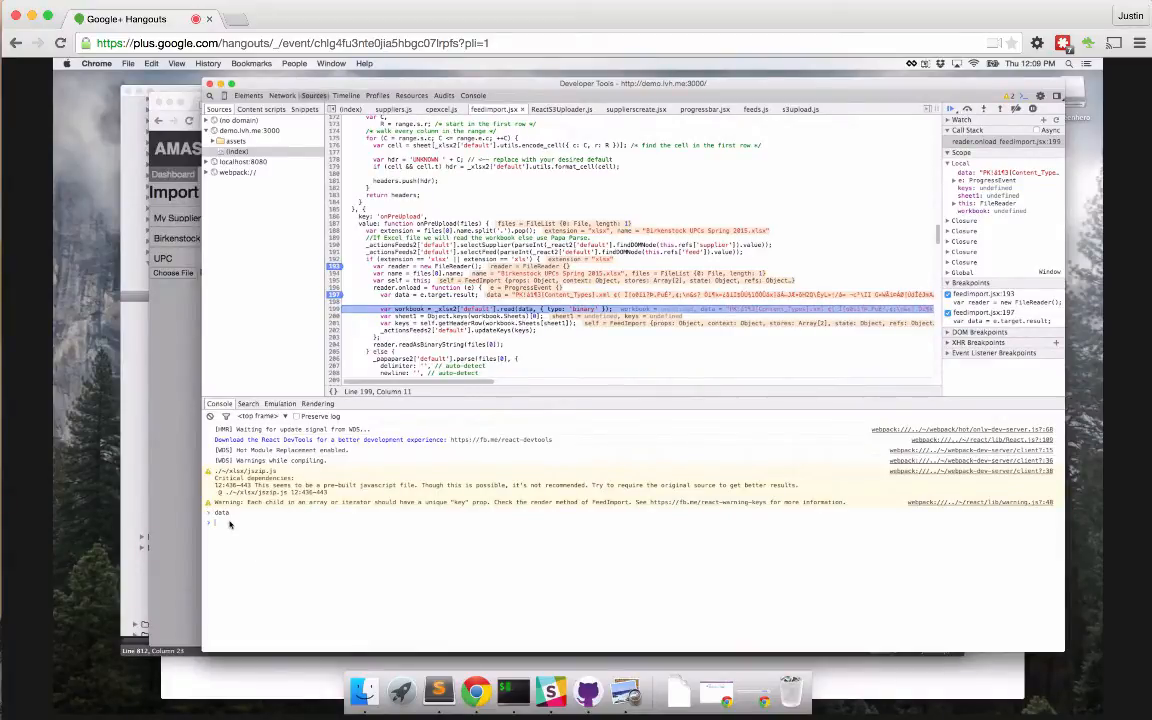
mouse_move(536, 376)
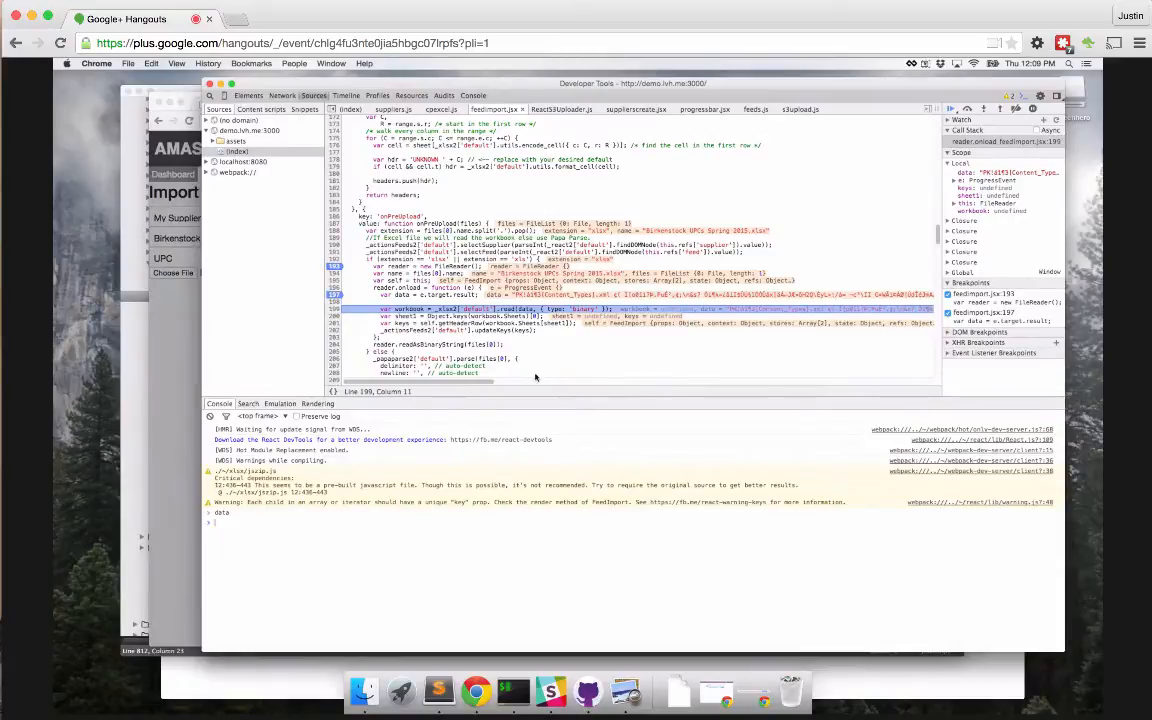
mouse_move(448, 384)
text(workbook)
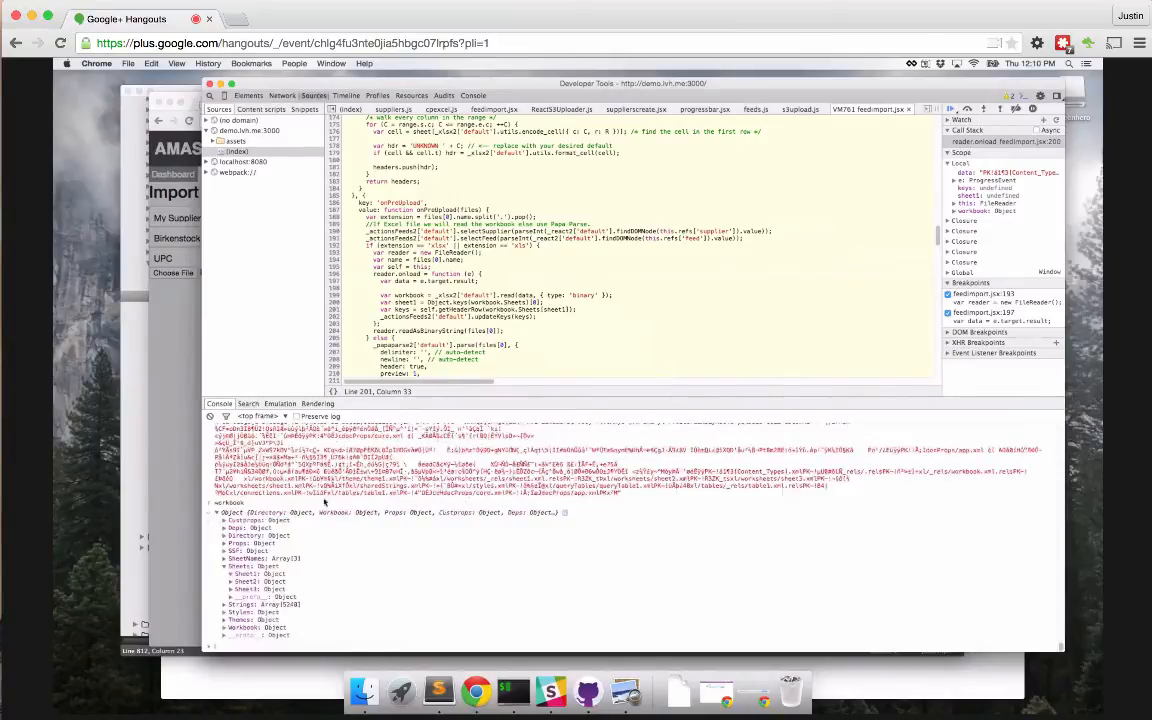
mouse_move(388, 550)
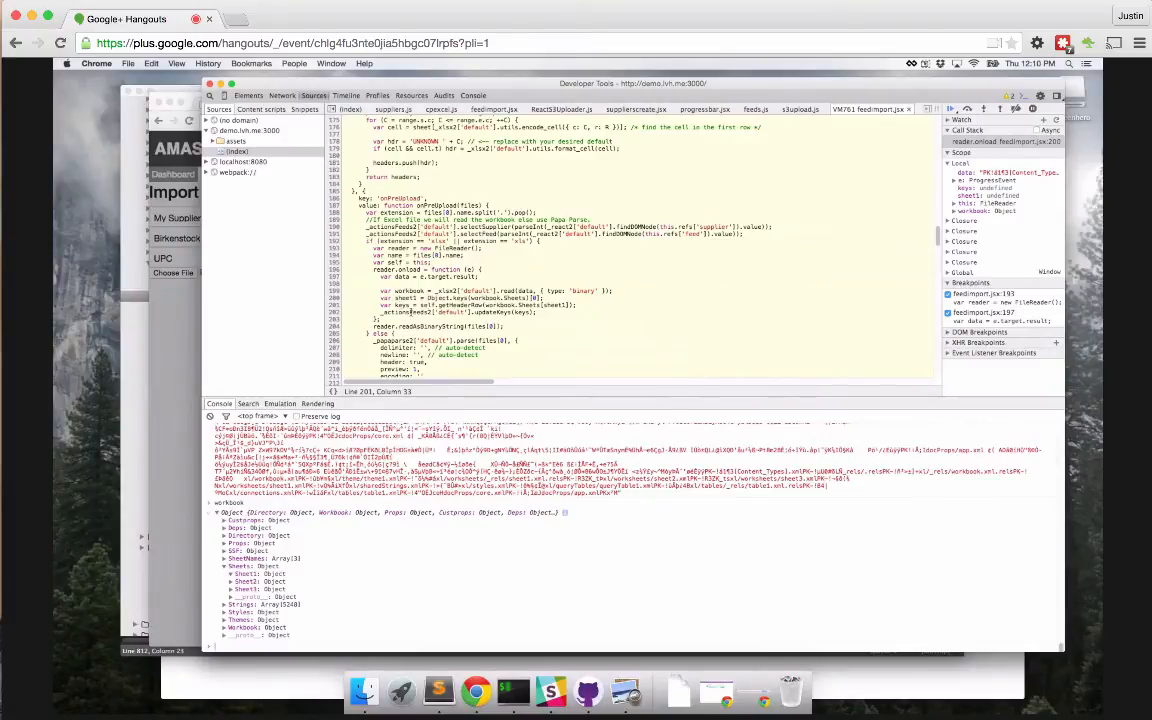
mouse_move(236, 344)
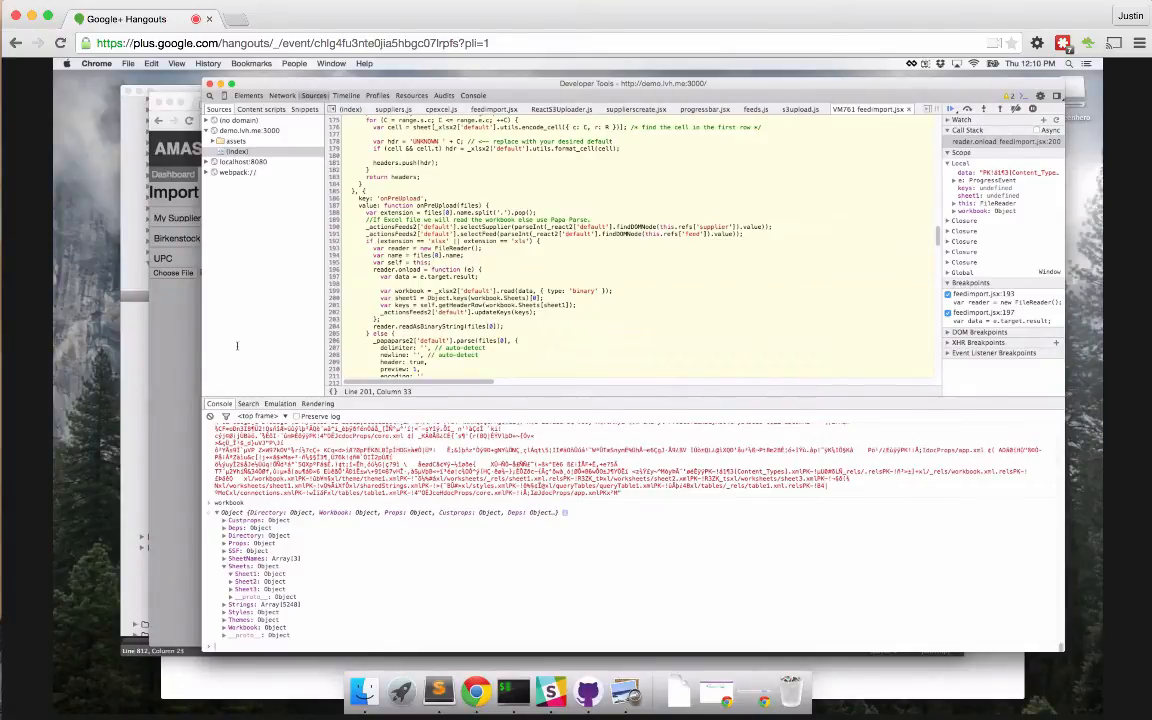
mouse_move(176, 356)
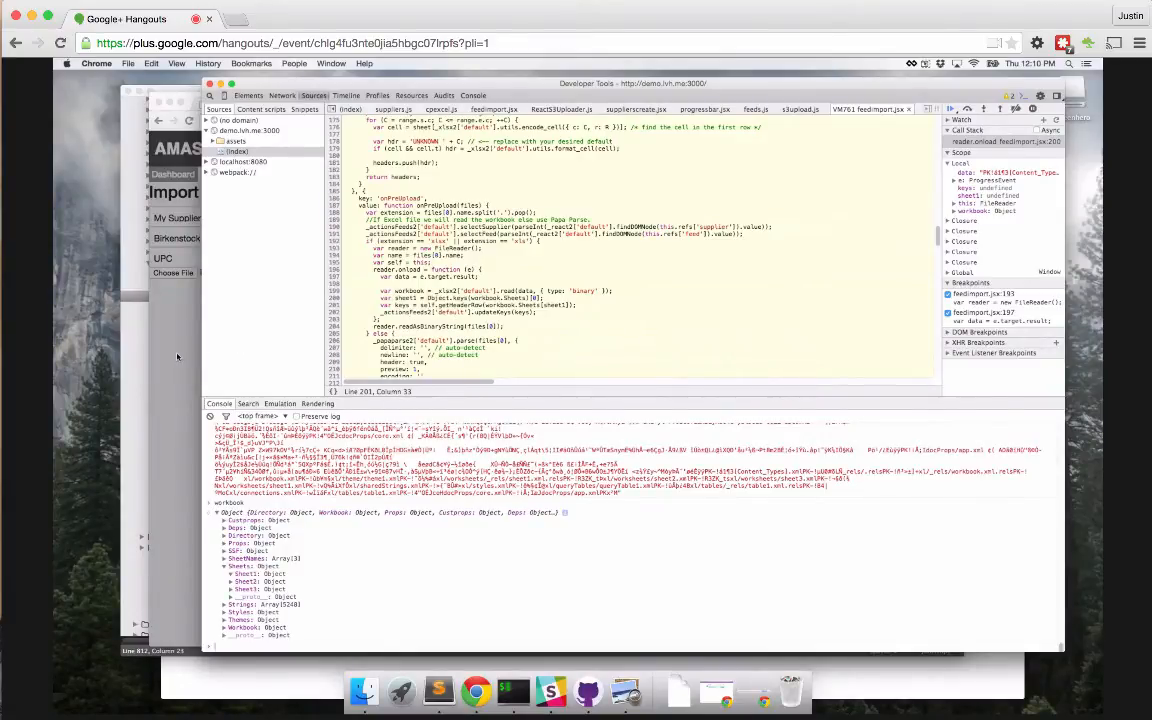